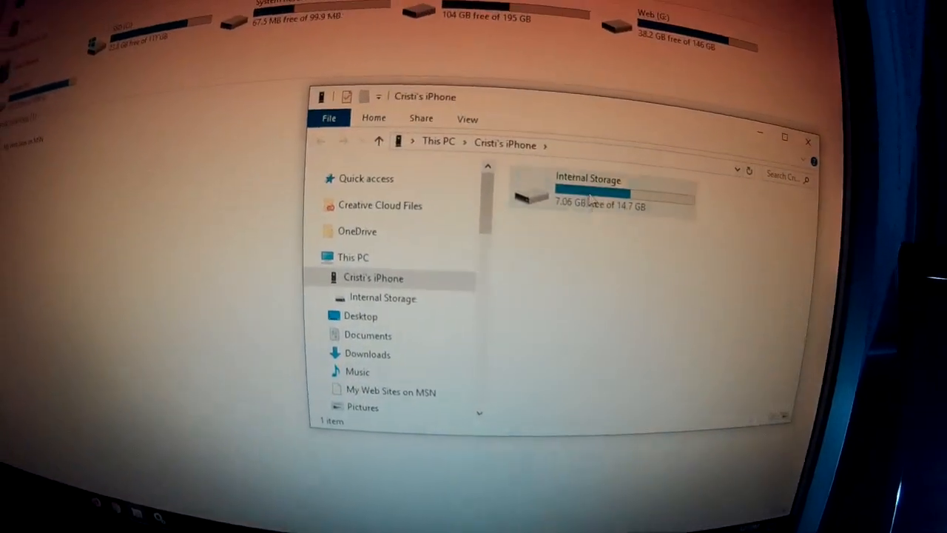
Attempt twice to open the iPhone's internal storage in File Explorer
{"action": "double_click", "coordinate": [588, 196]}
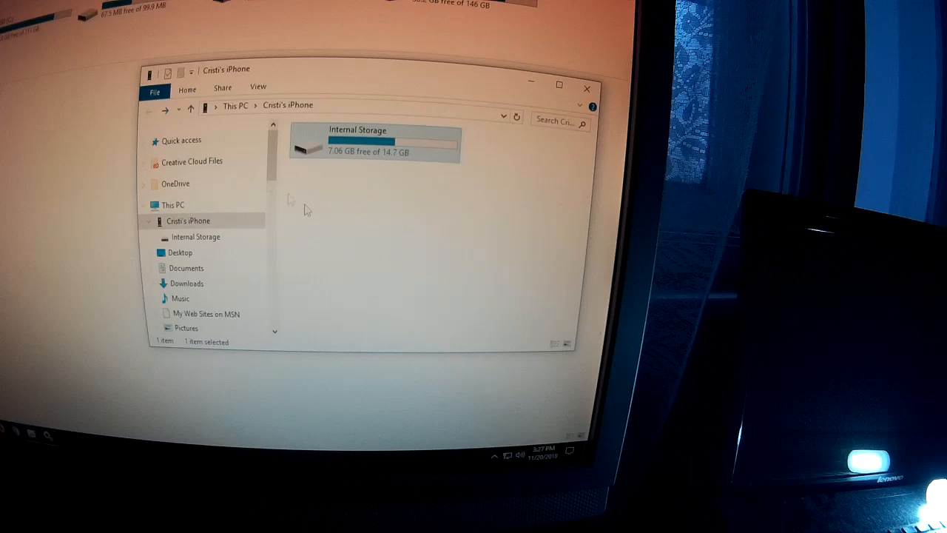
{"action": "double_click", "coordinate": [373, 141]}
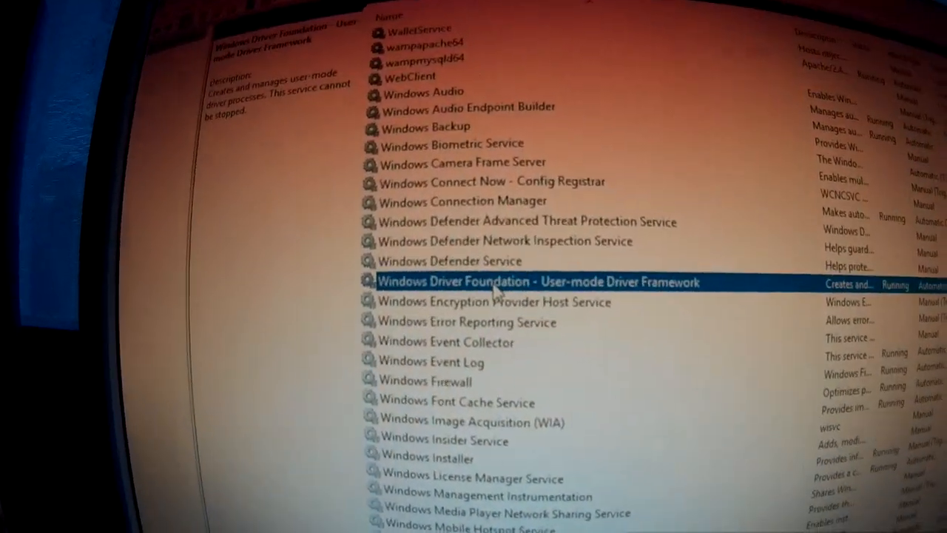
{"action": "scroll", "scroll_direction": "down", "scroll_amount": 3}
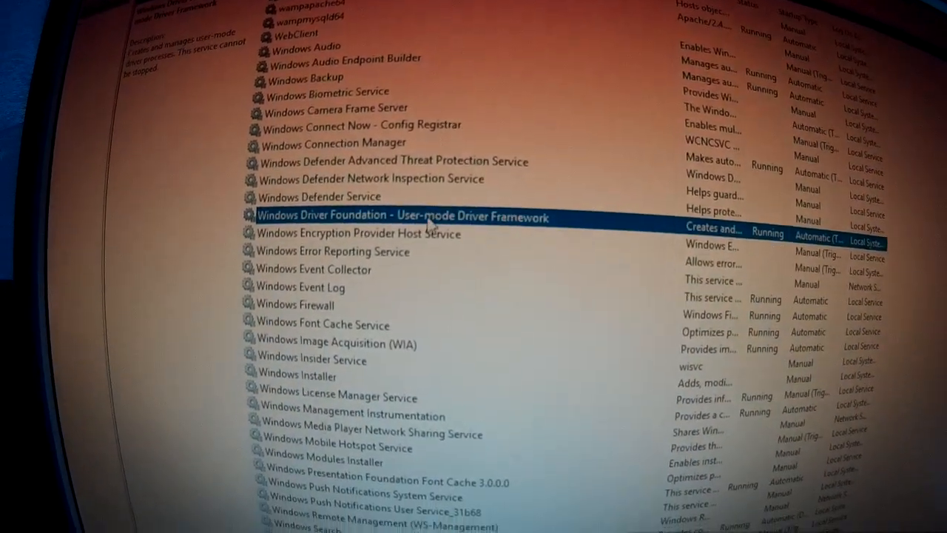
{"action": "right_click", "coordinate": [406, 217]}
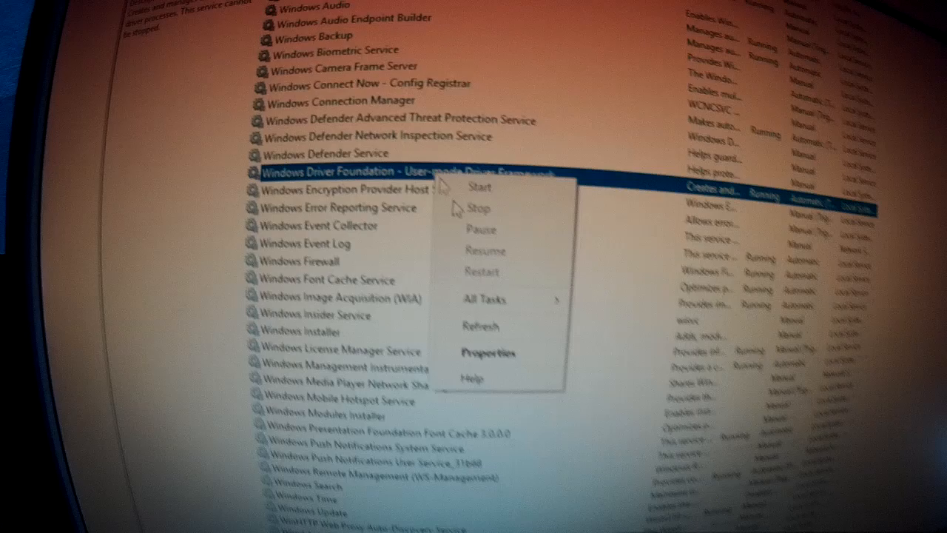
{"action": "left_click", "coordinate": [488, 352]}
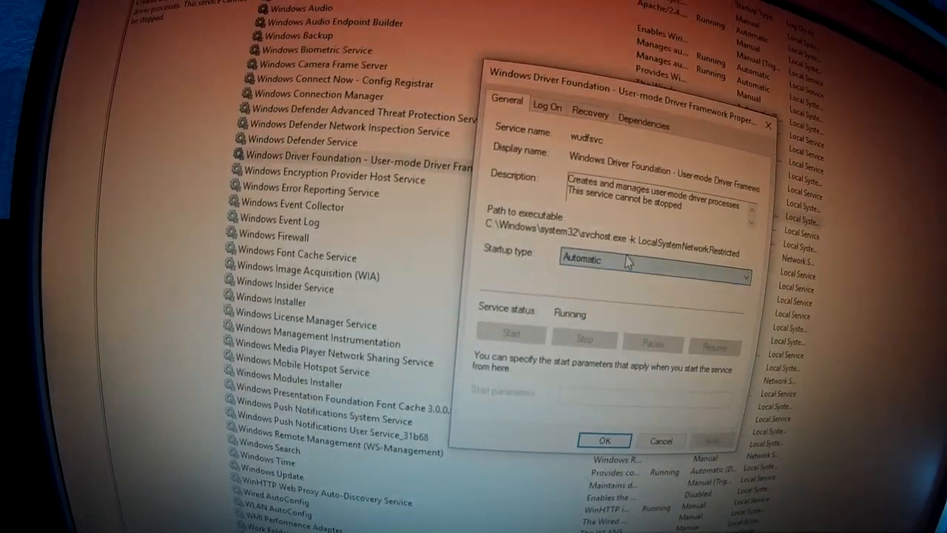
{"action": "right_click", "coordinate": [333, 163]}
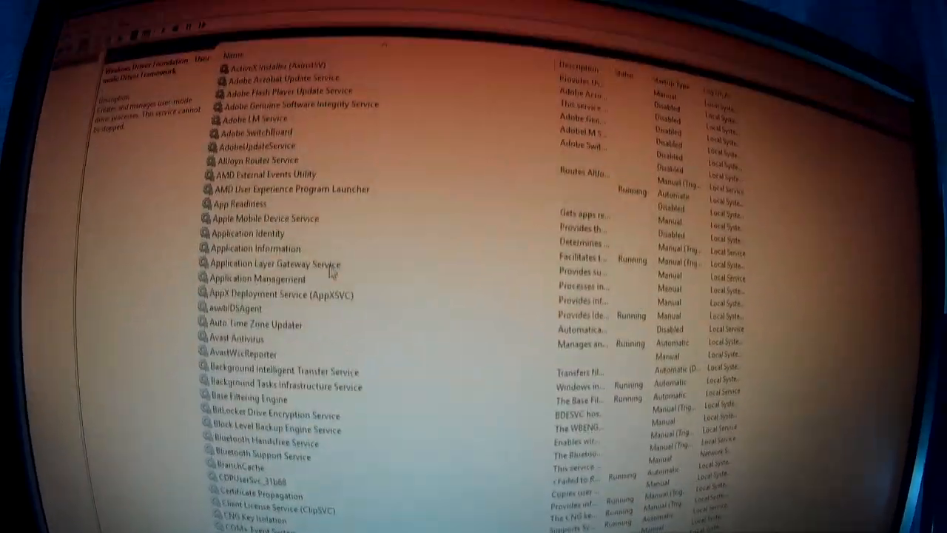
Set Apple Mobile Device Service's startup type to Manual in its Properties
{"action": "left_click", "coordinate": [265, 217]}
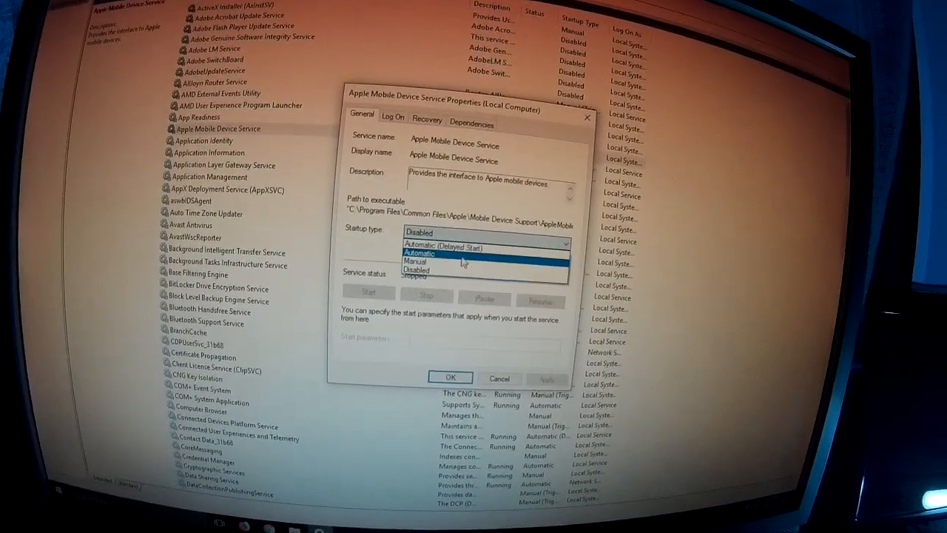
{"action": "left_click", "coordinate": [416, 261]}
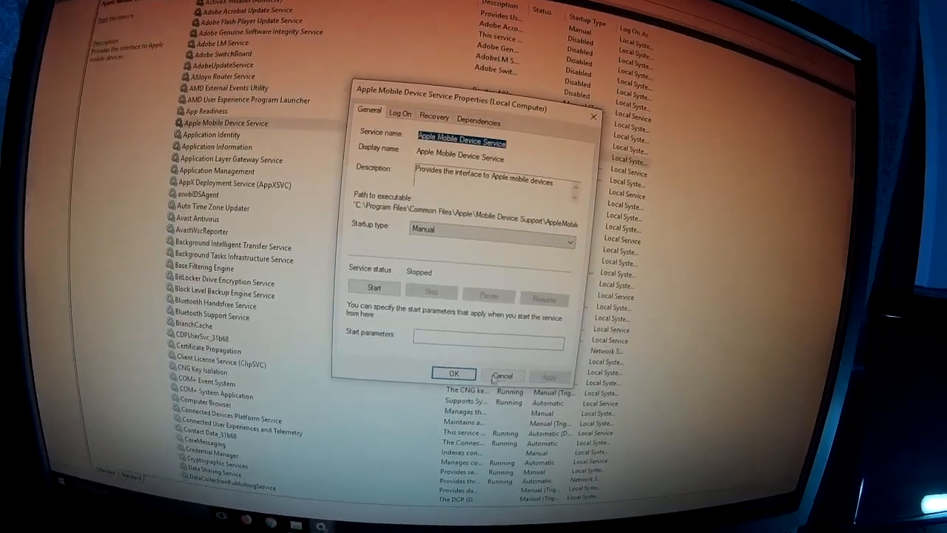
{"action": "right_click", "coordinate": [226, 134]}
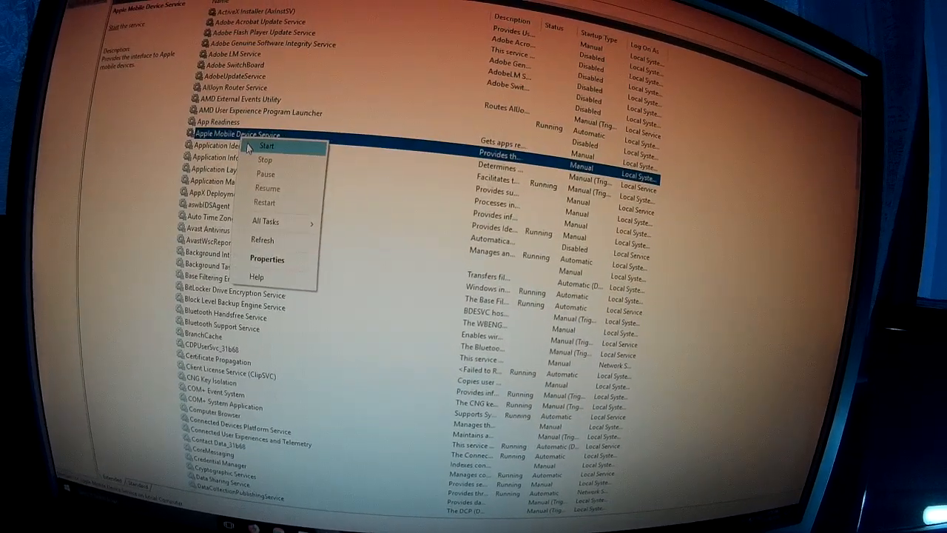